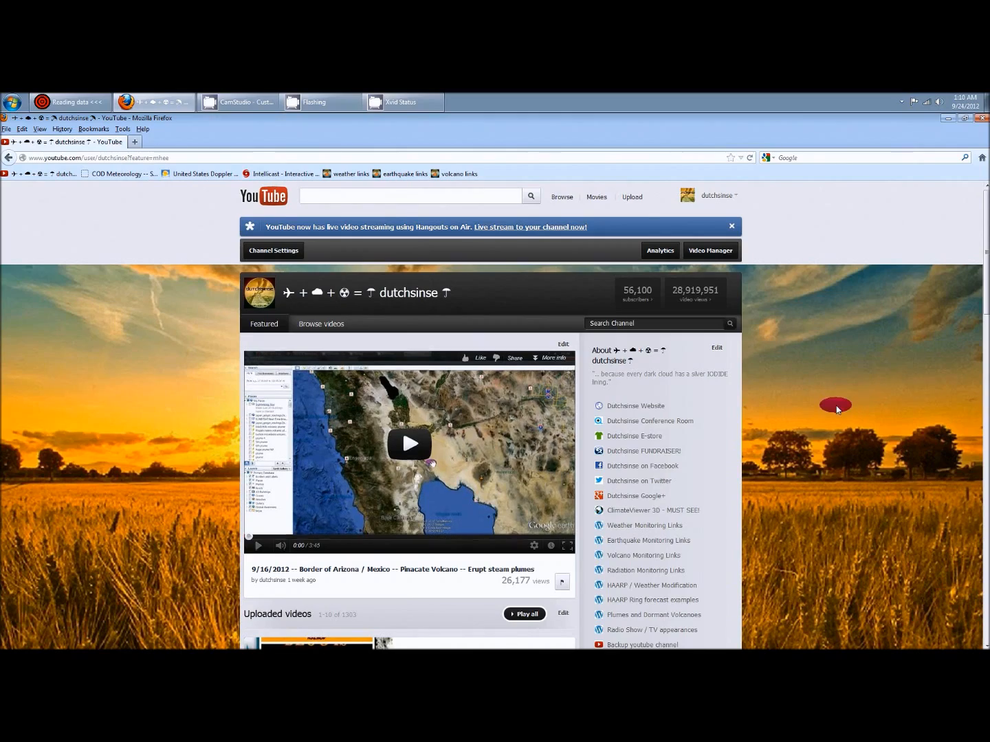
scroll("down", 3)
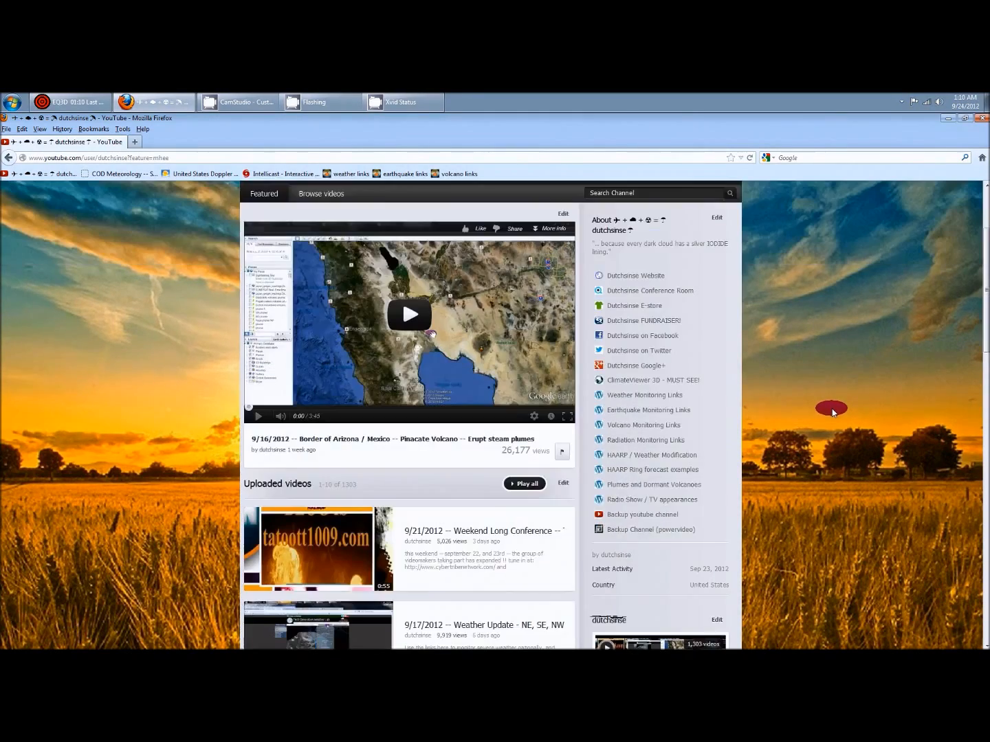
mouse_move(828, 450)
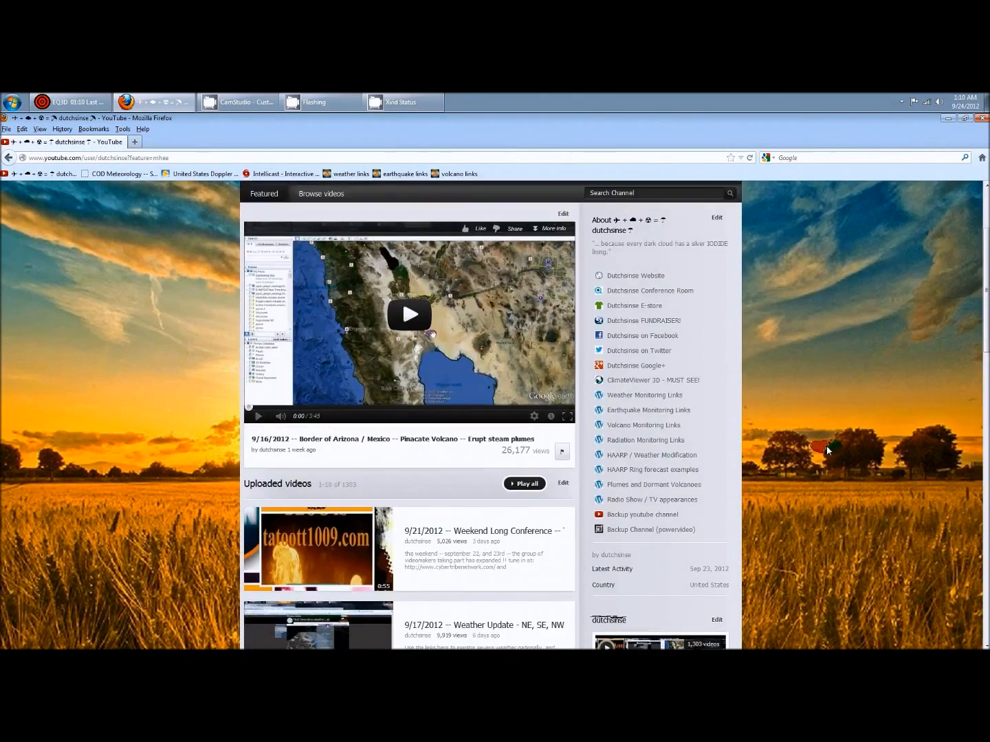
scroll("down", 3)
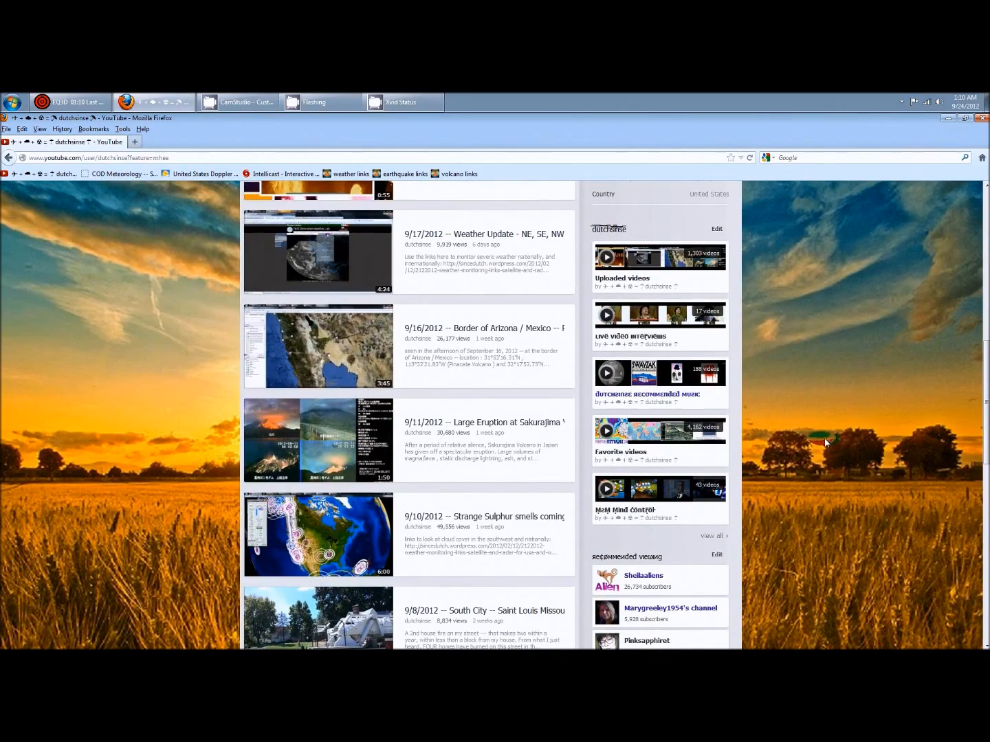
scroll("down", 3)
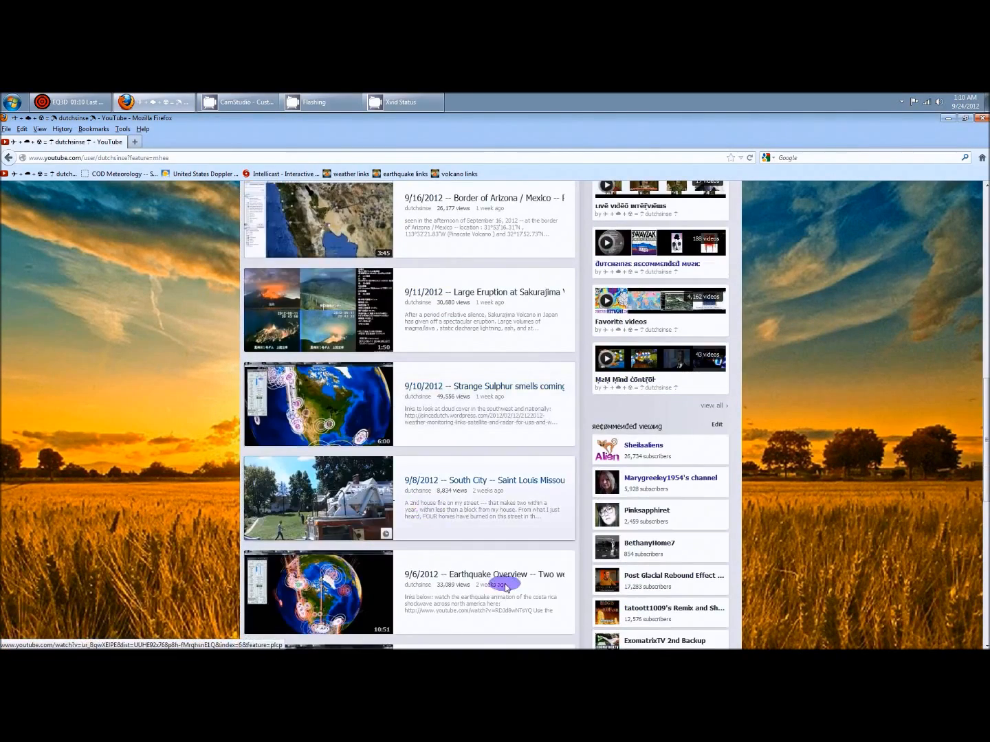
scroll("up", 3)
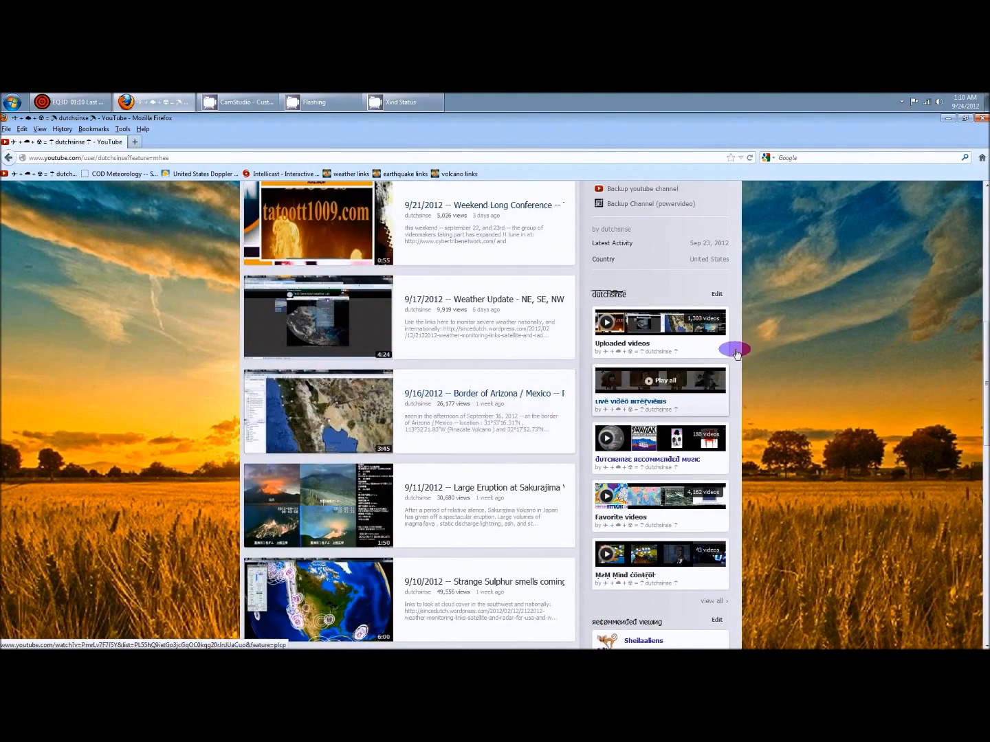
scroll("up", 3)
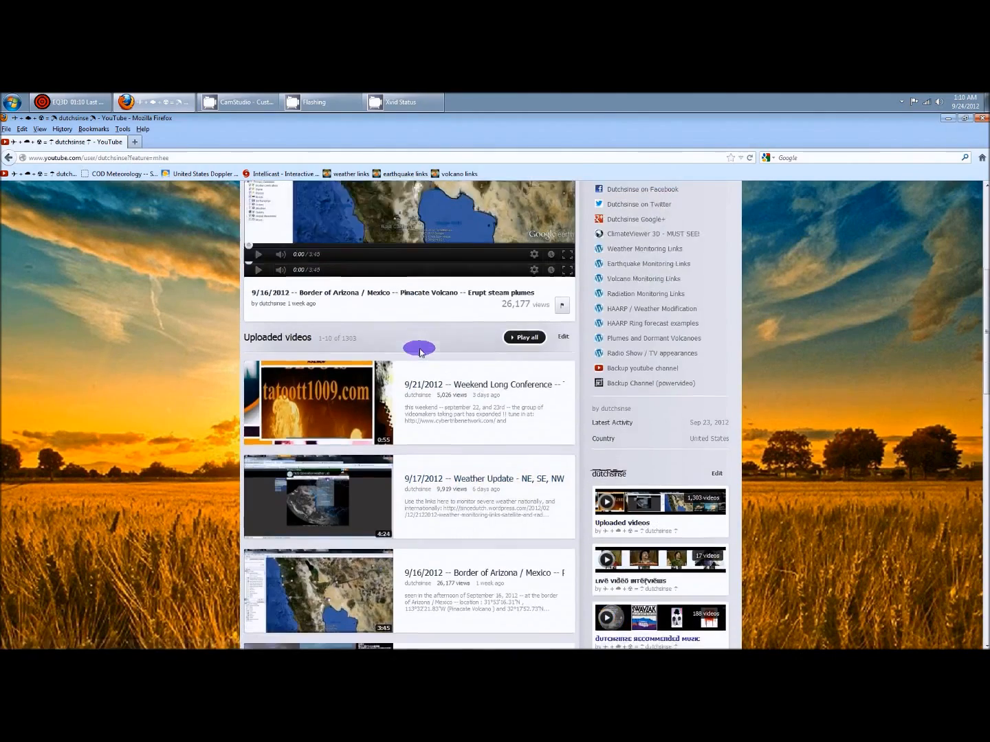
scroll("down", 3)
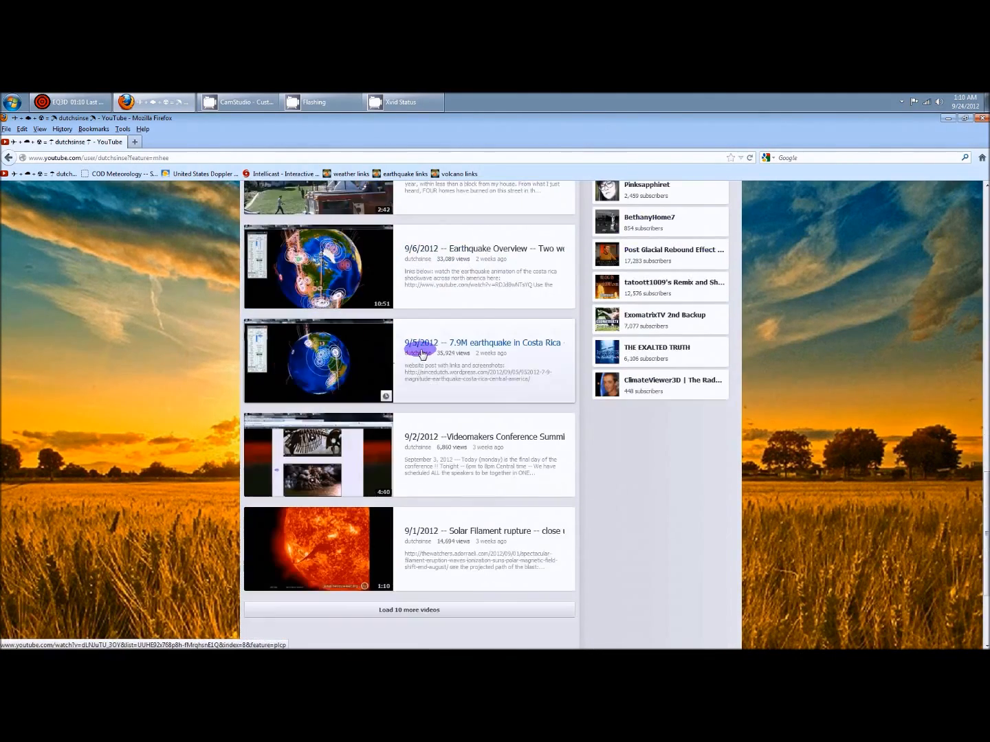
scroll("up", 3)
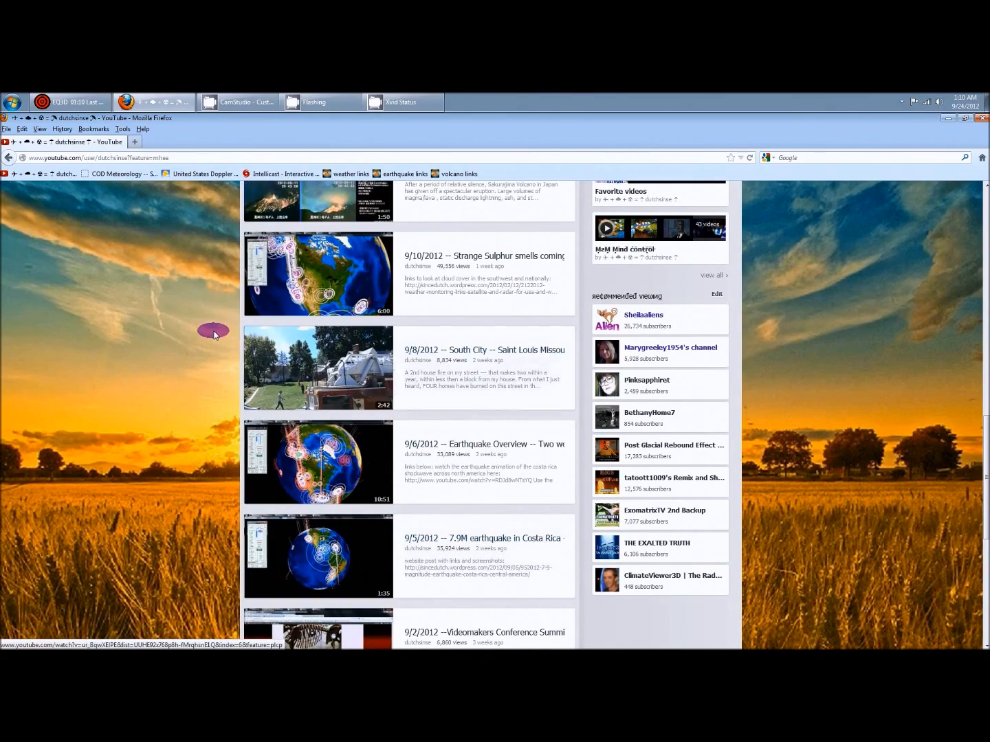
mouse_move(176, 333)
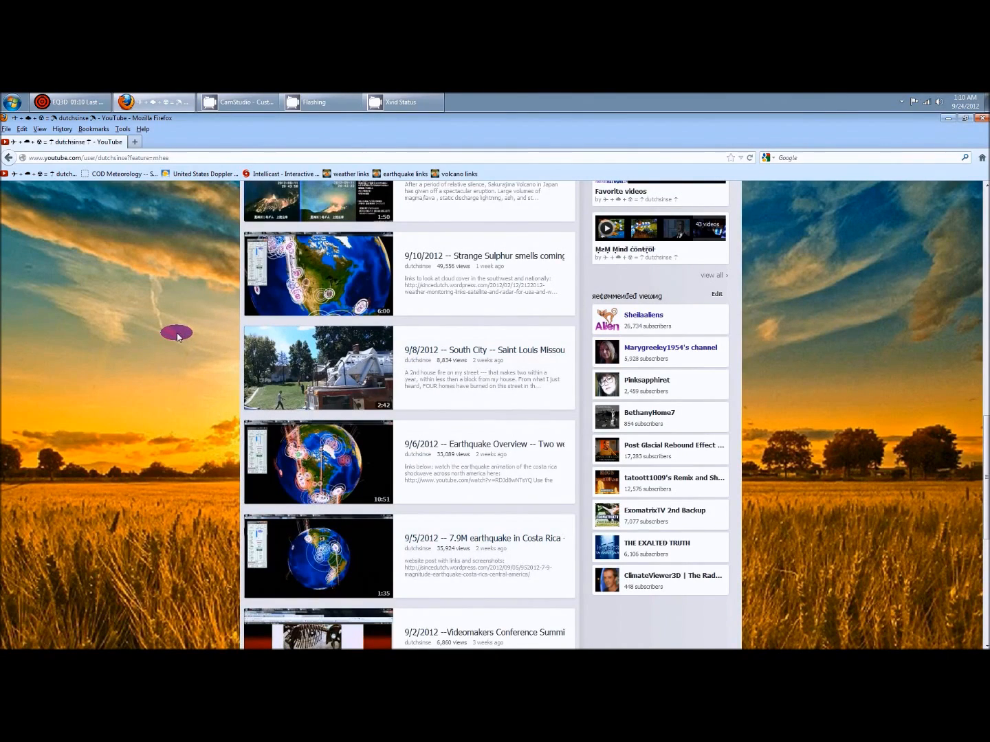
mouse_move(306, 328)
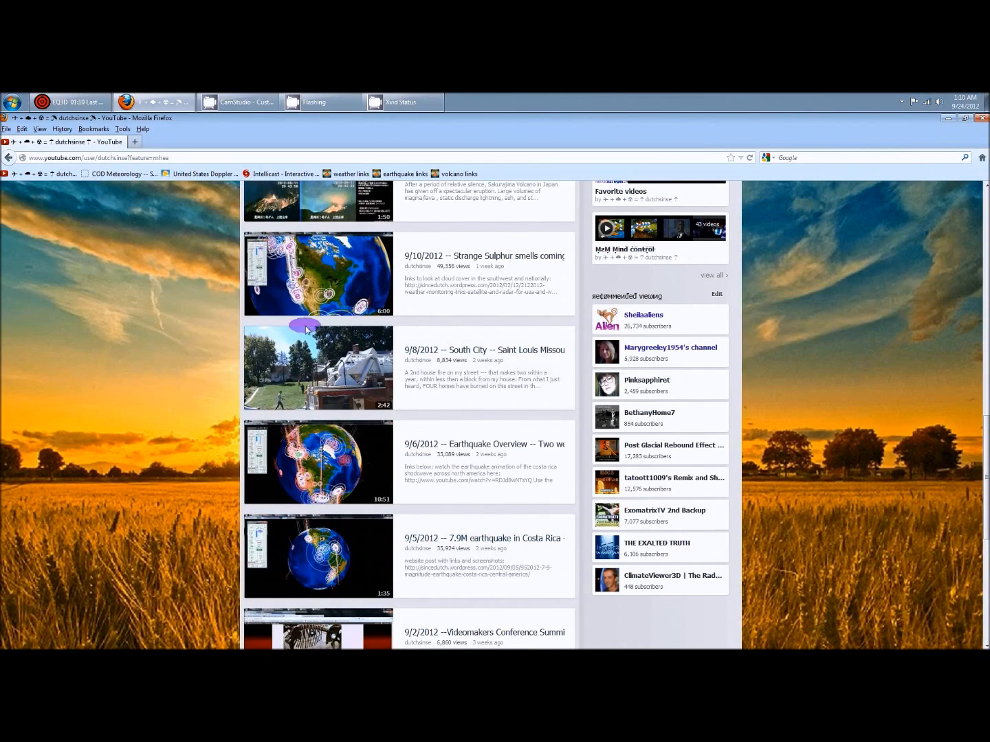
scroll("up", 3)
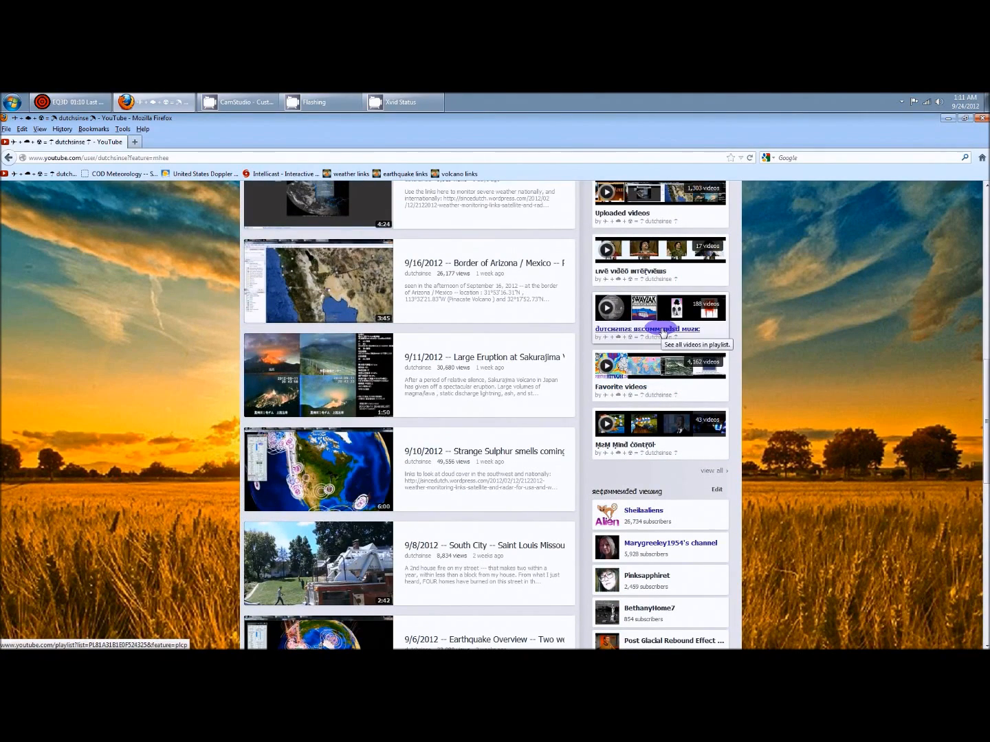
scroll("down", 3)
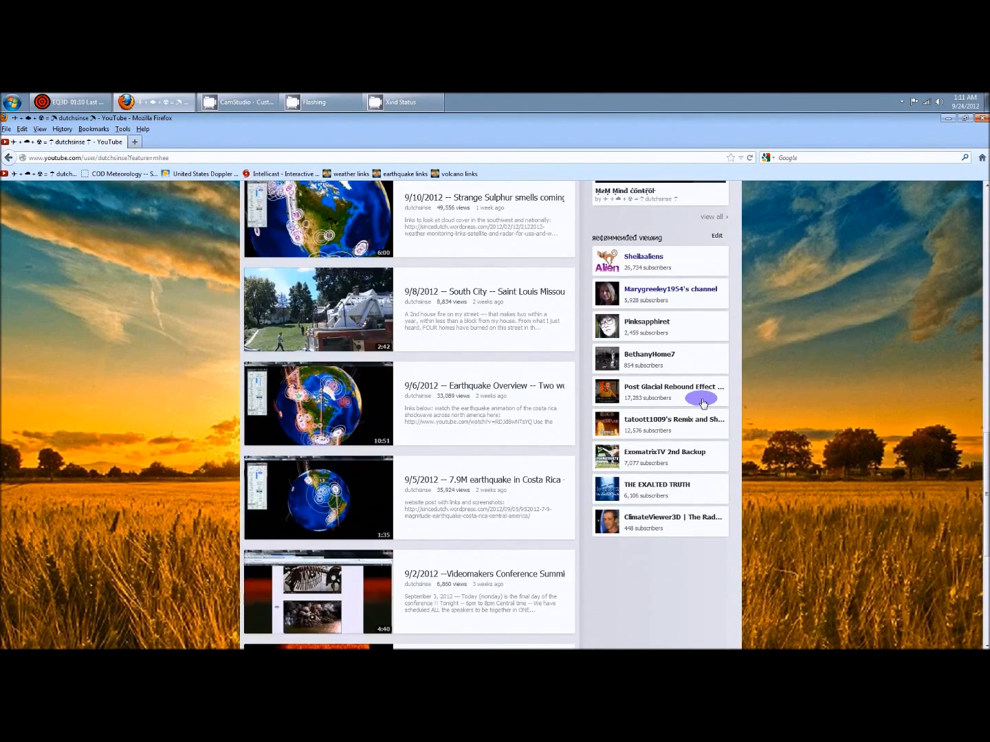
scroll("up", 3)
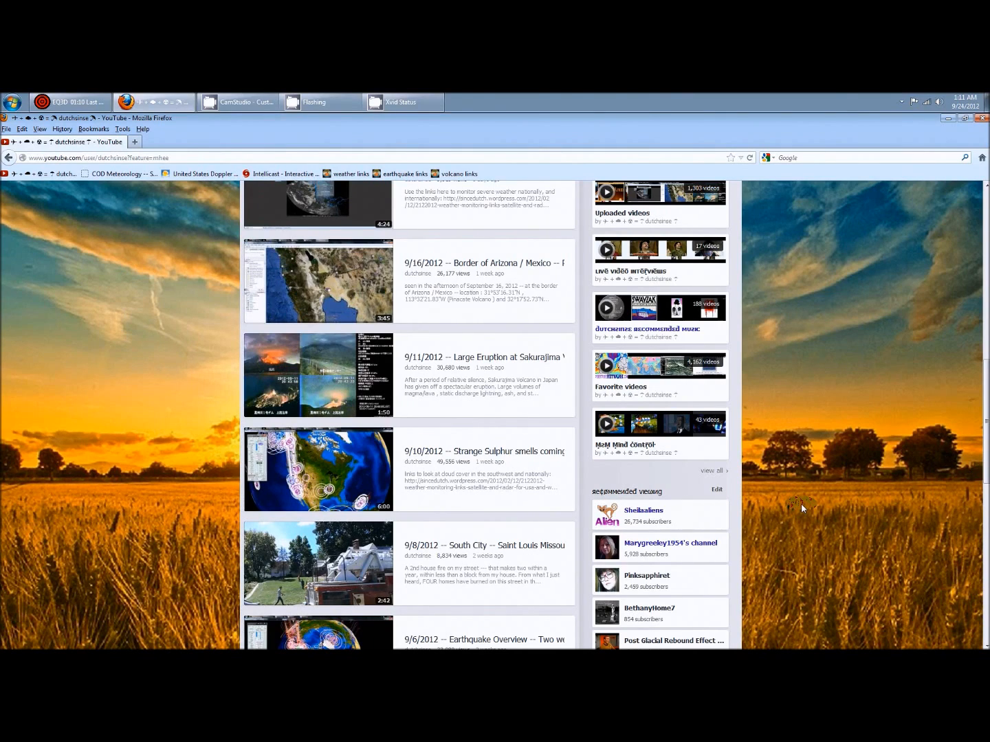
scroll("down", 3)
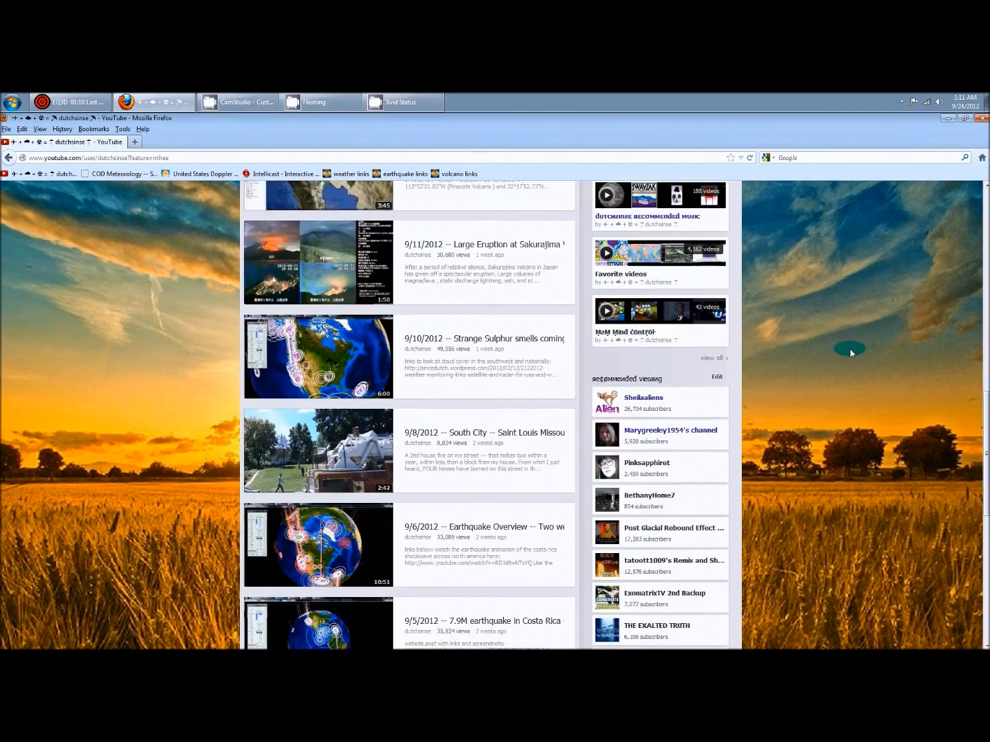
scroll("down", 3)
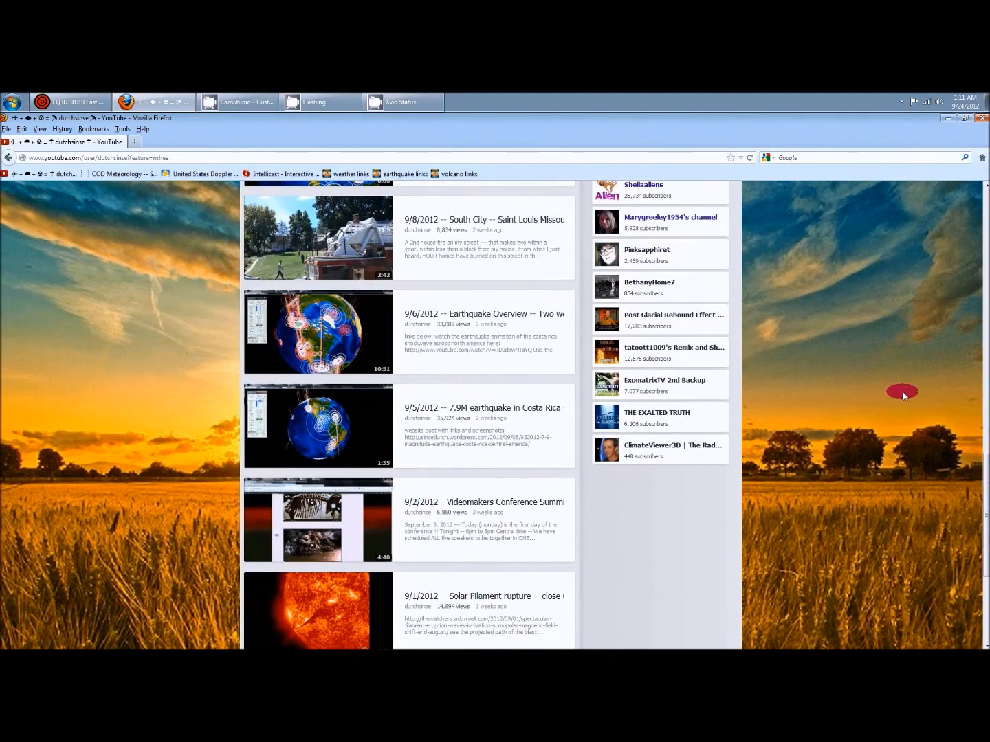
scroll("up", 3)
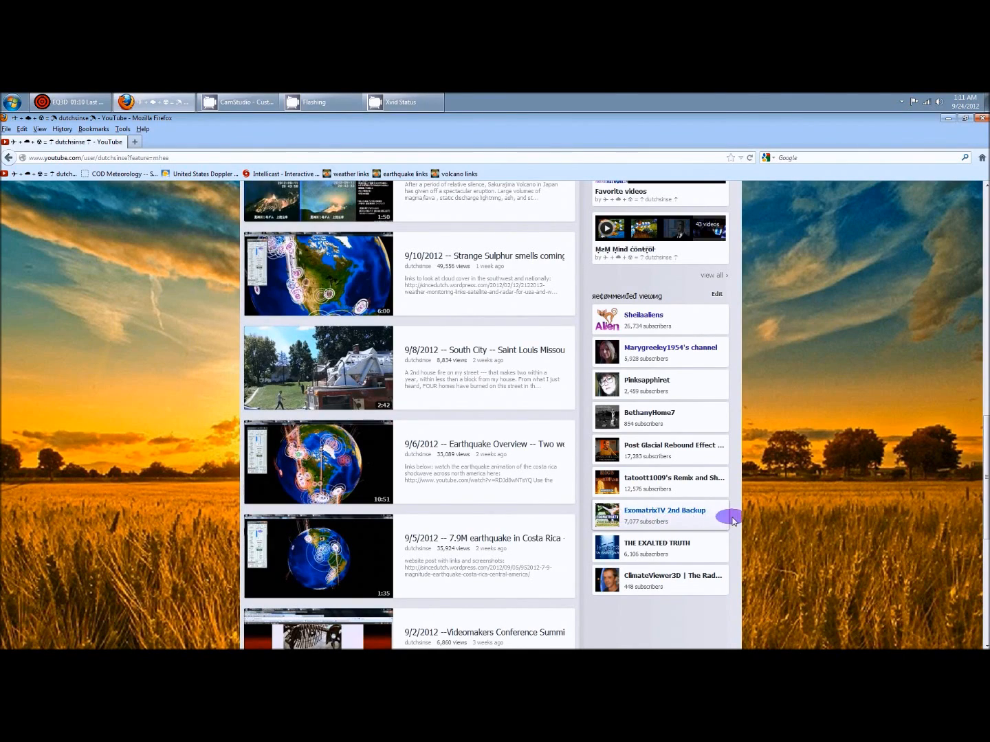
mouse_move(867, 474)
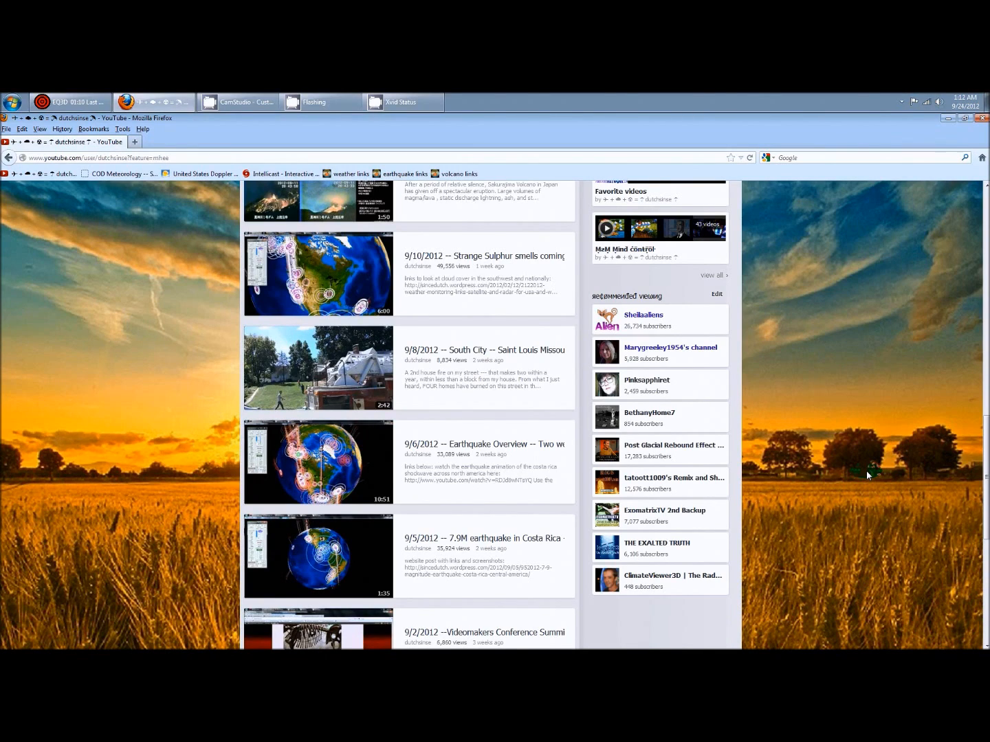
scroll("up", 3)
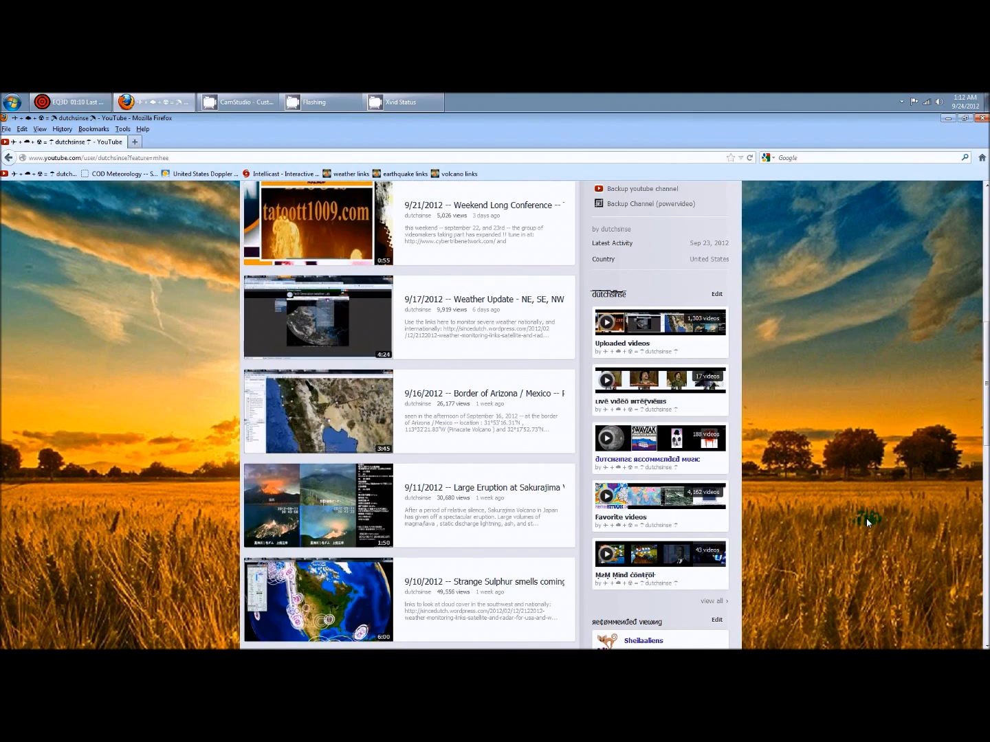
scroll("down", 3)
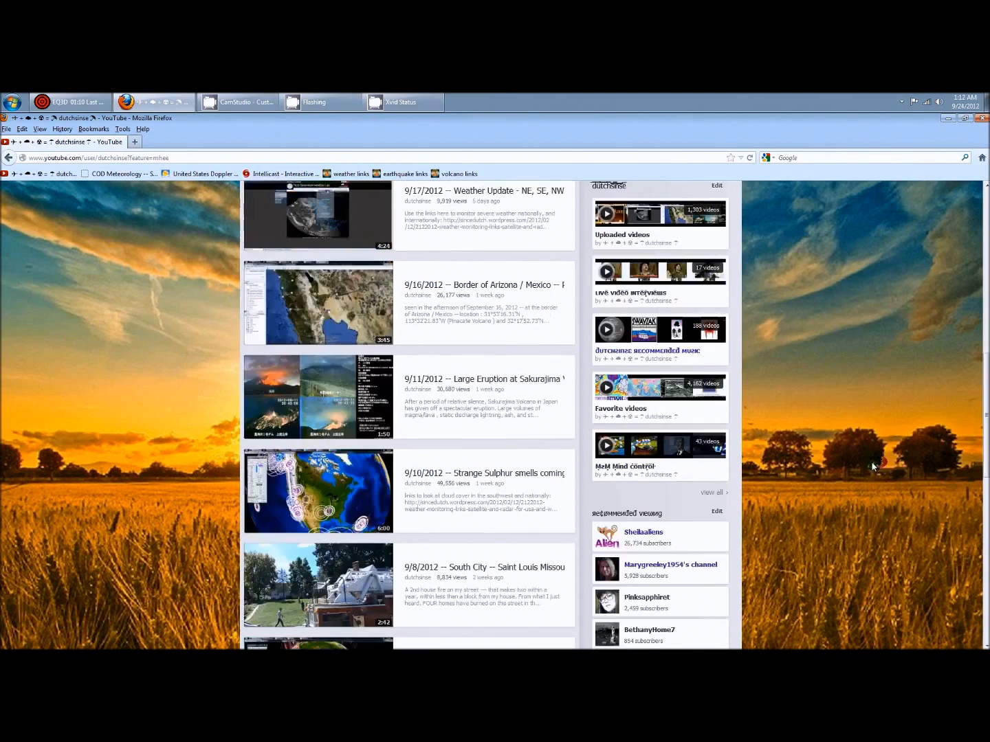
scroll("up", 3)
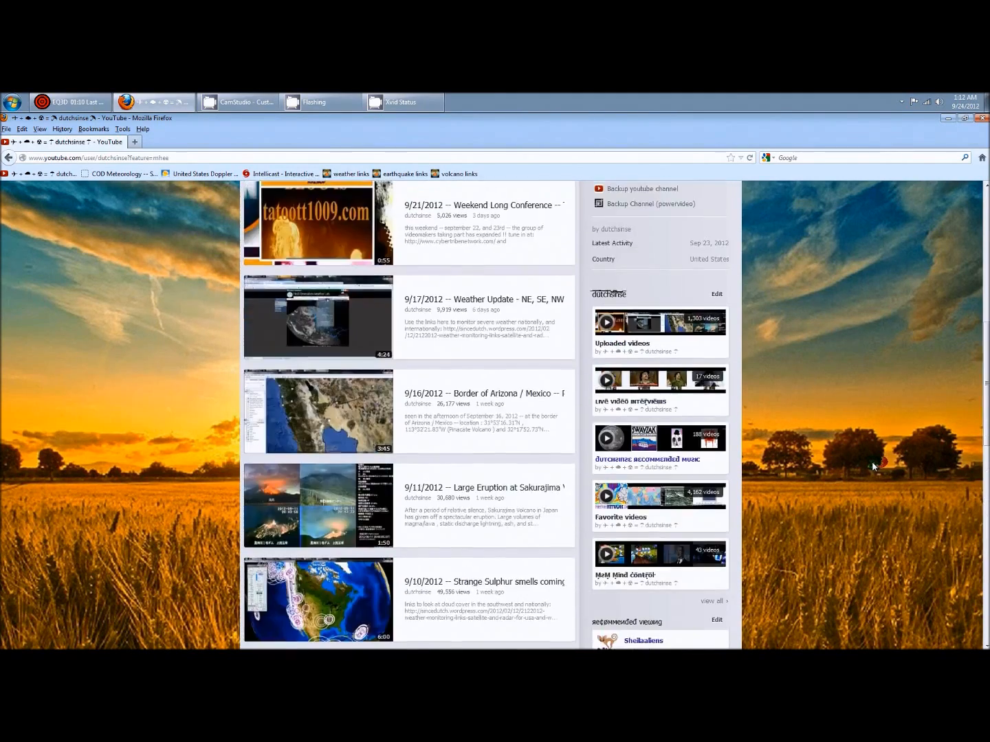
scroll("up", 3)
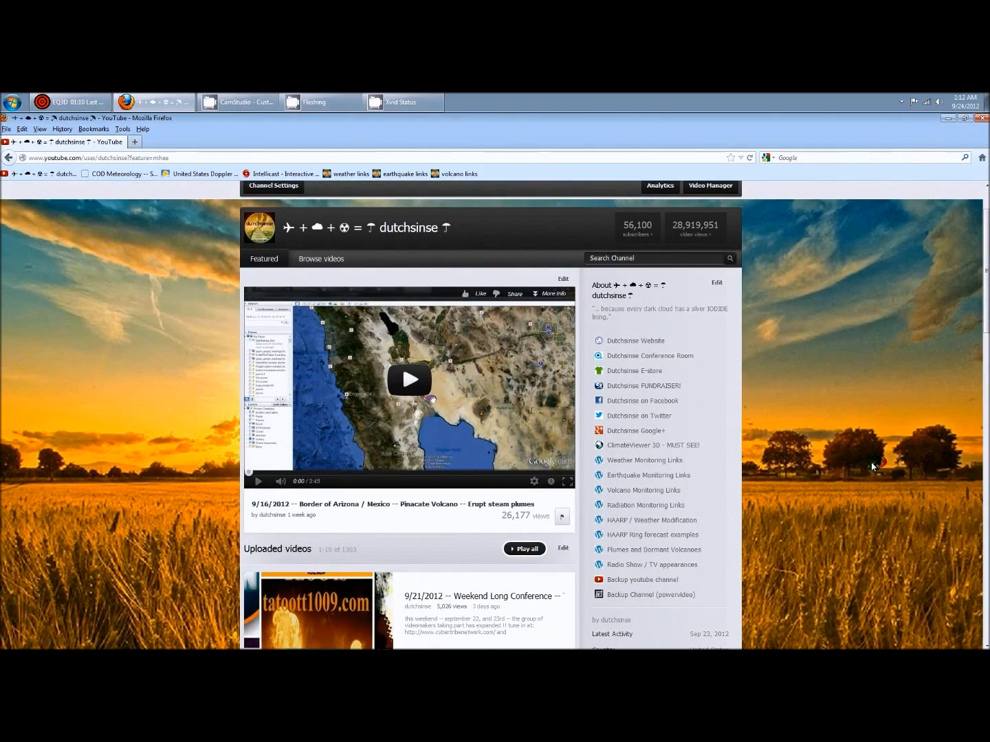
scroll("up", 3)
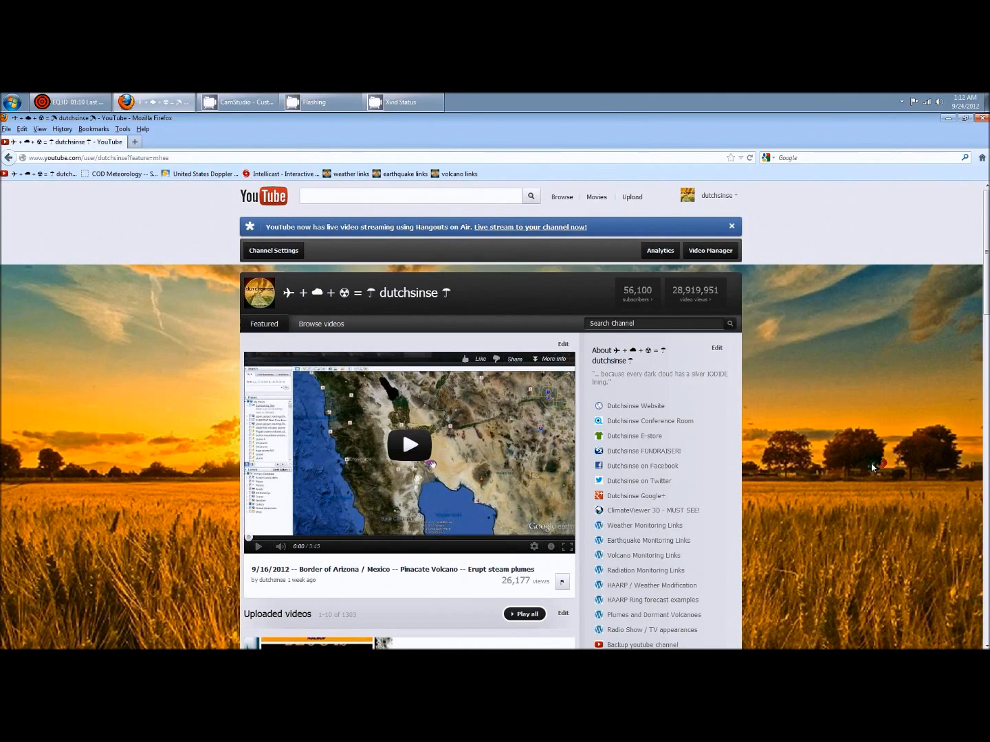
scroll("down", 3)
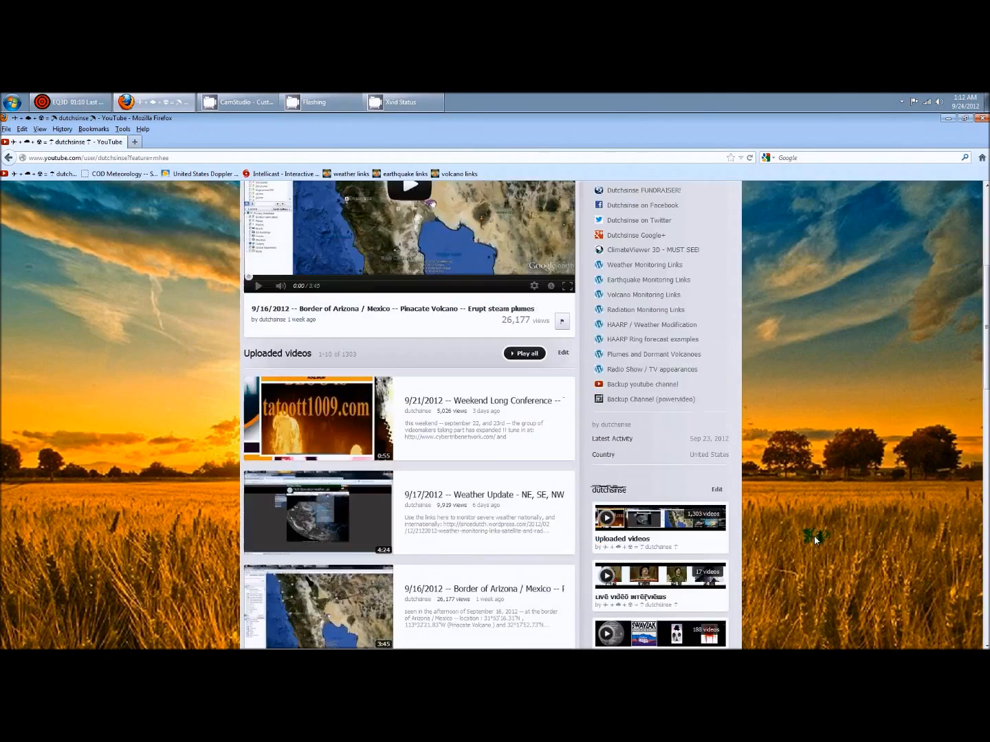
scroll("down", 3)
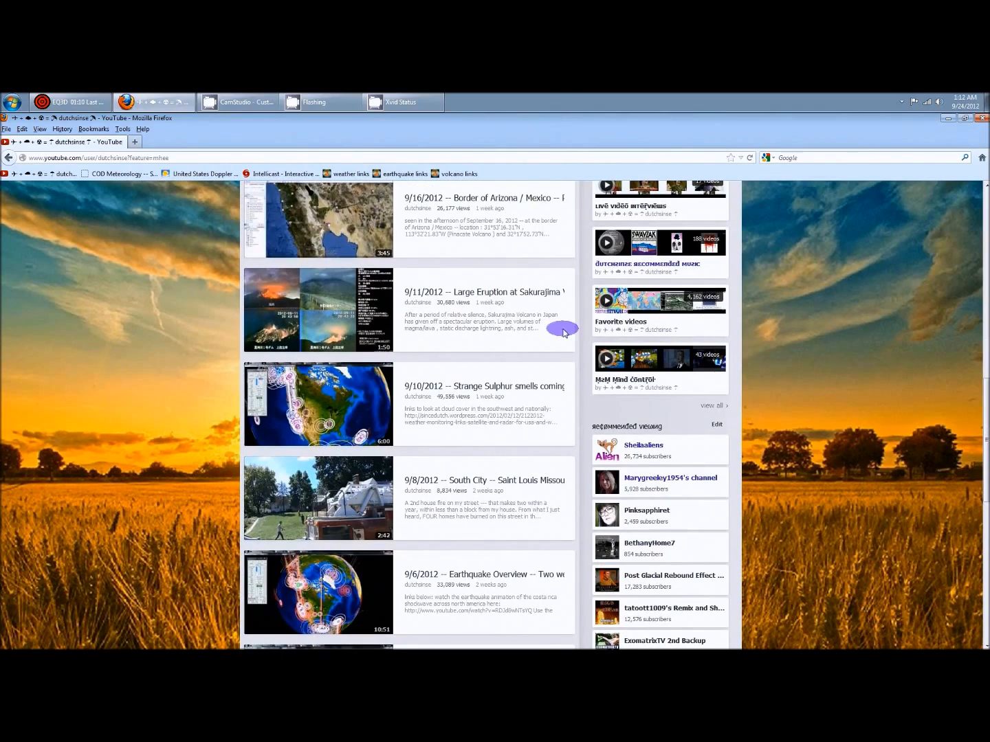
mouse_move(581, 591)
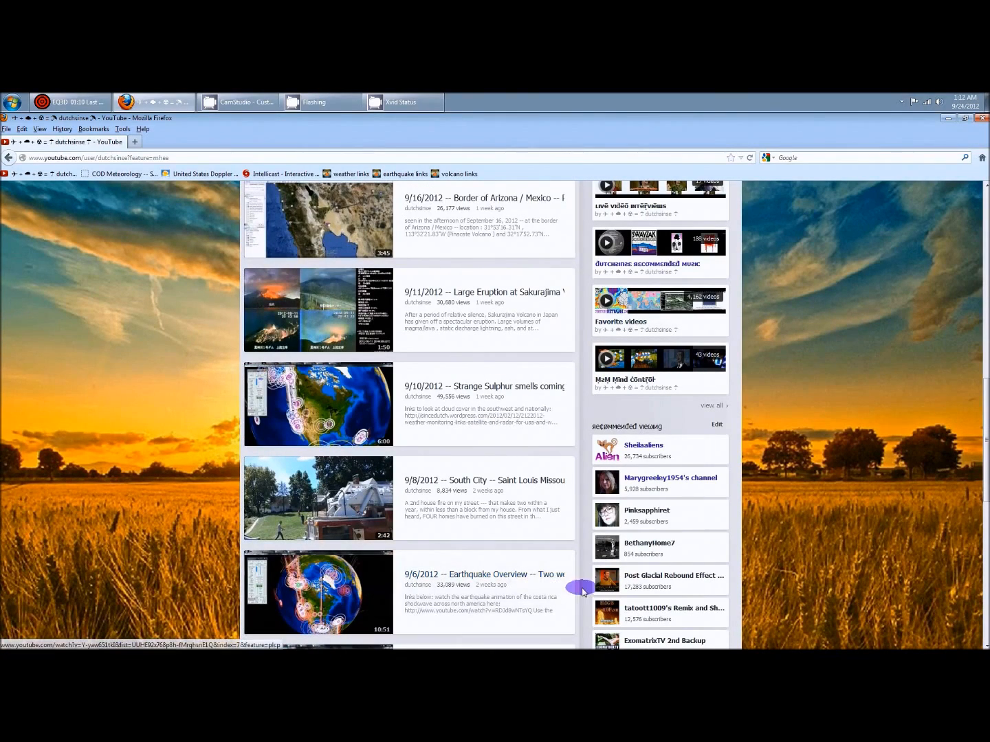
scroll("down", 3)
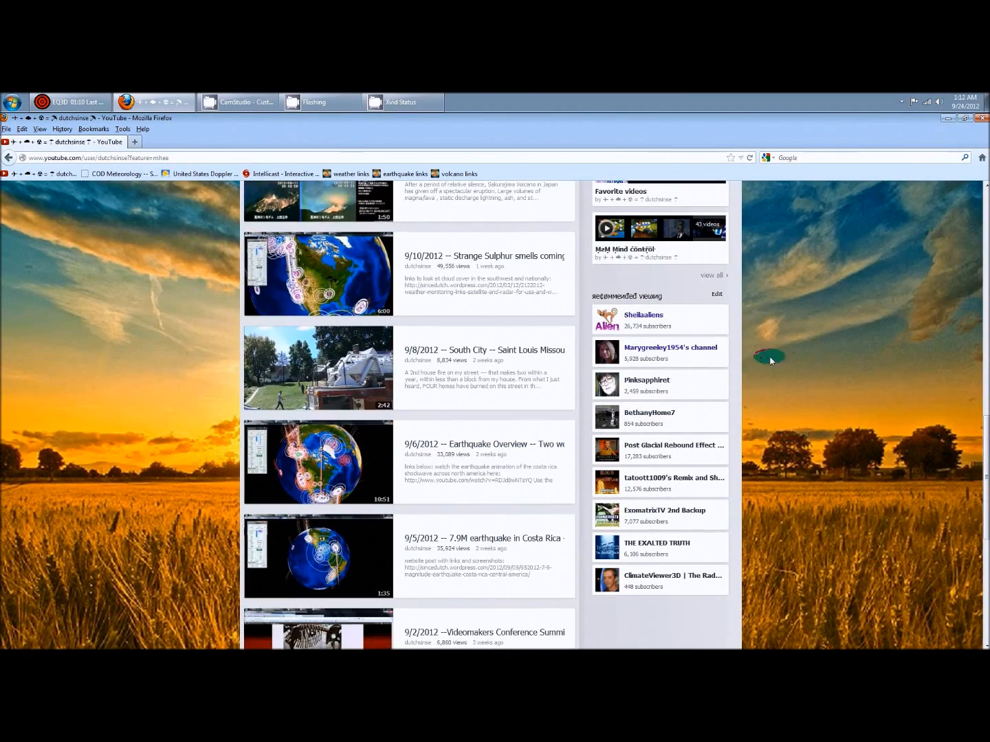
mouse_move(667, 375)
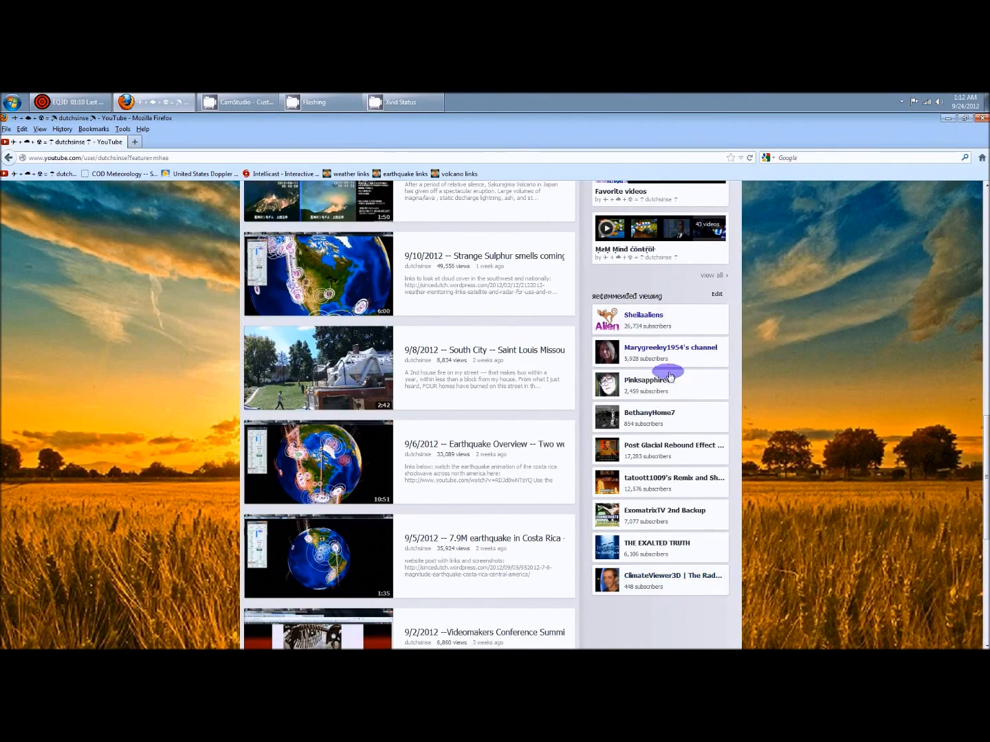
mouse_move(641, 631)
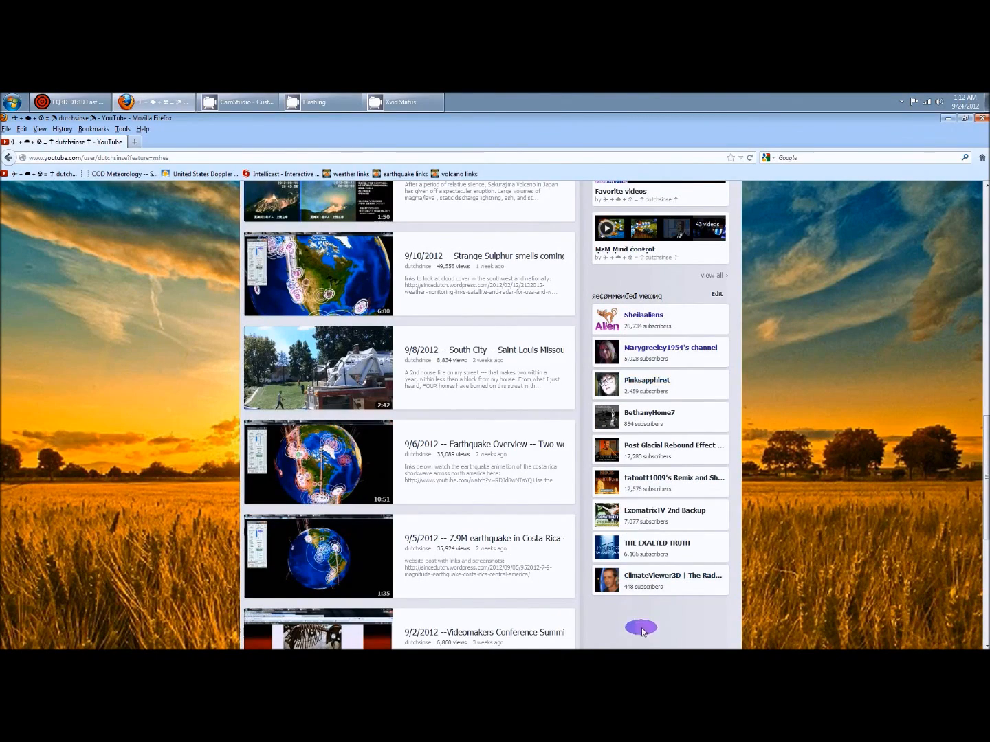
mouse_move(556, 572)
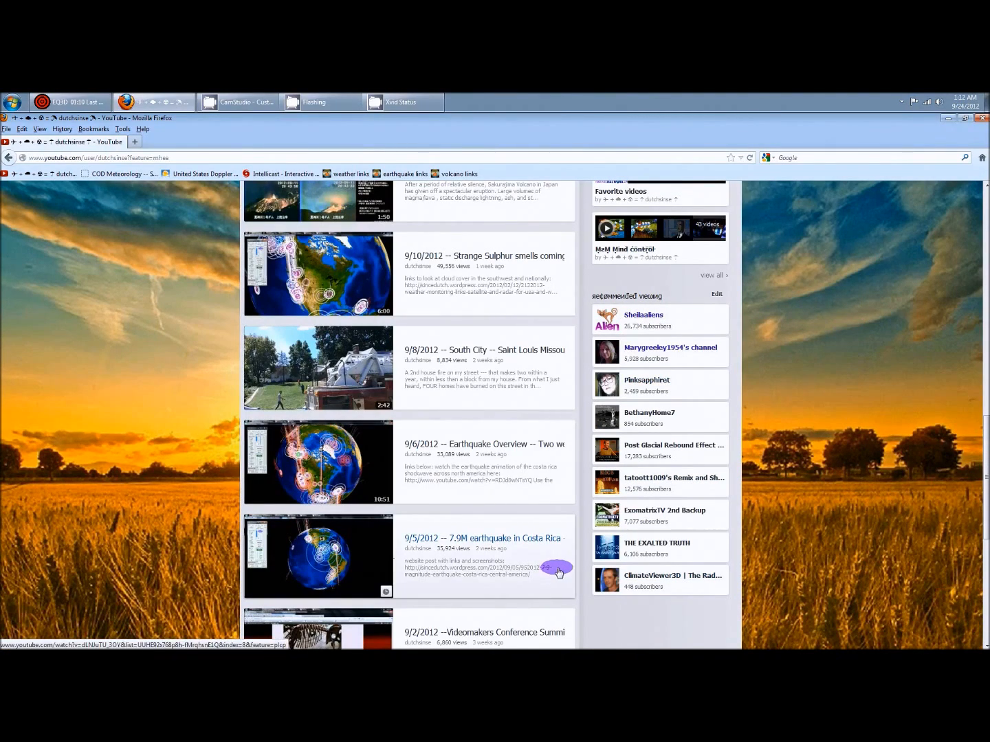
scroll("up", 3)
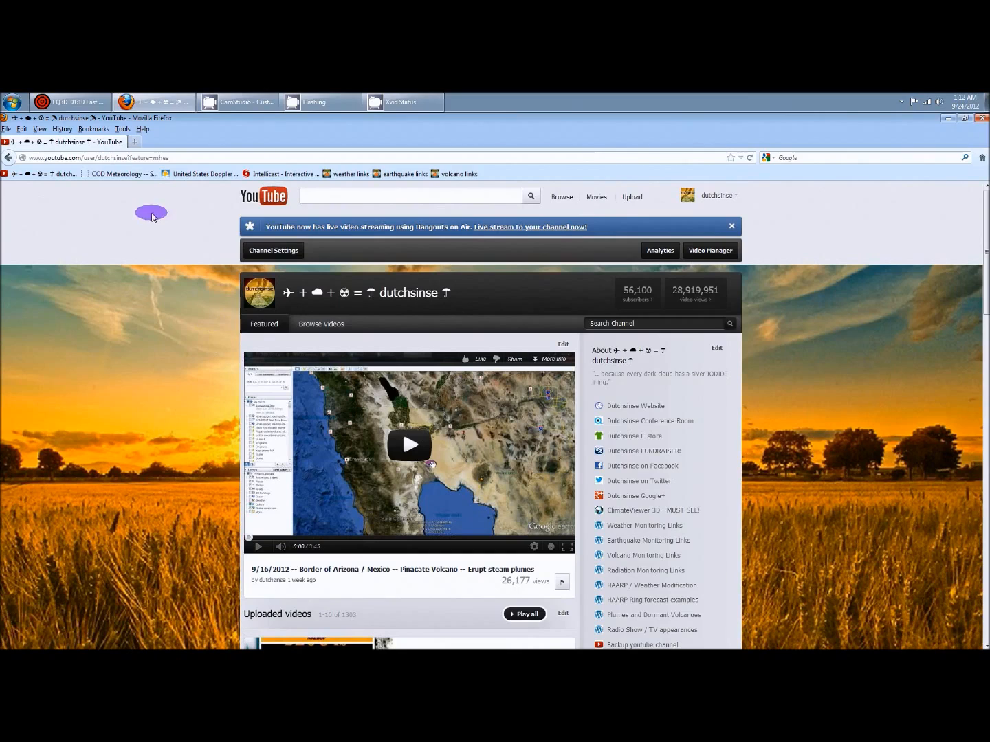
mouse_move(739, 413)
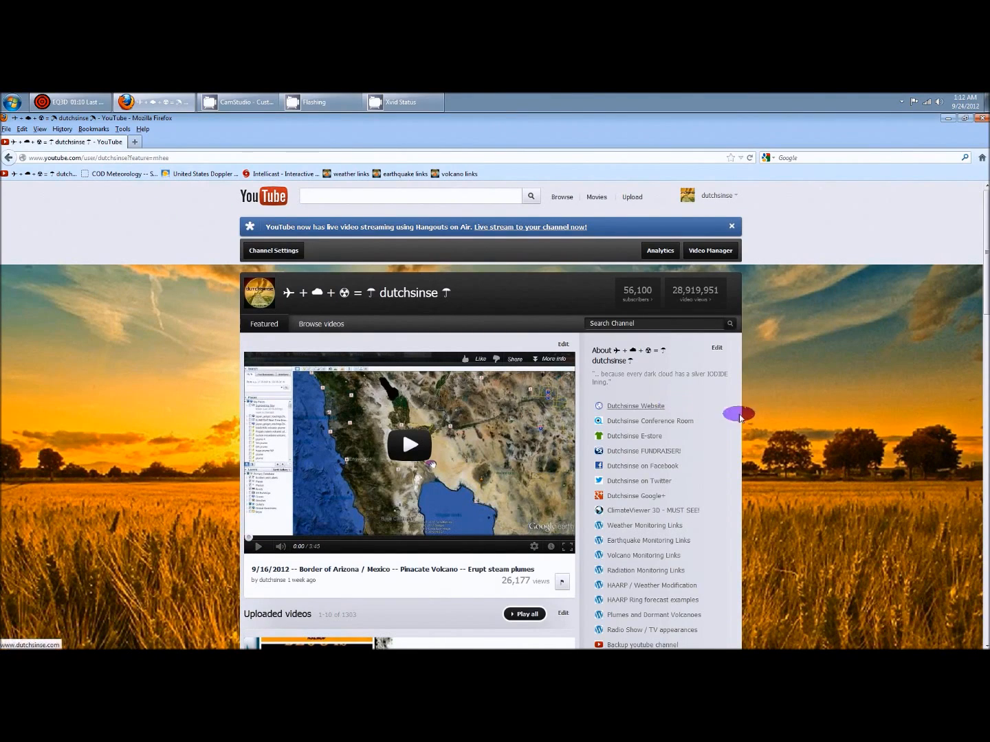
scroll("down", 3)
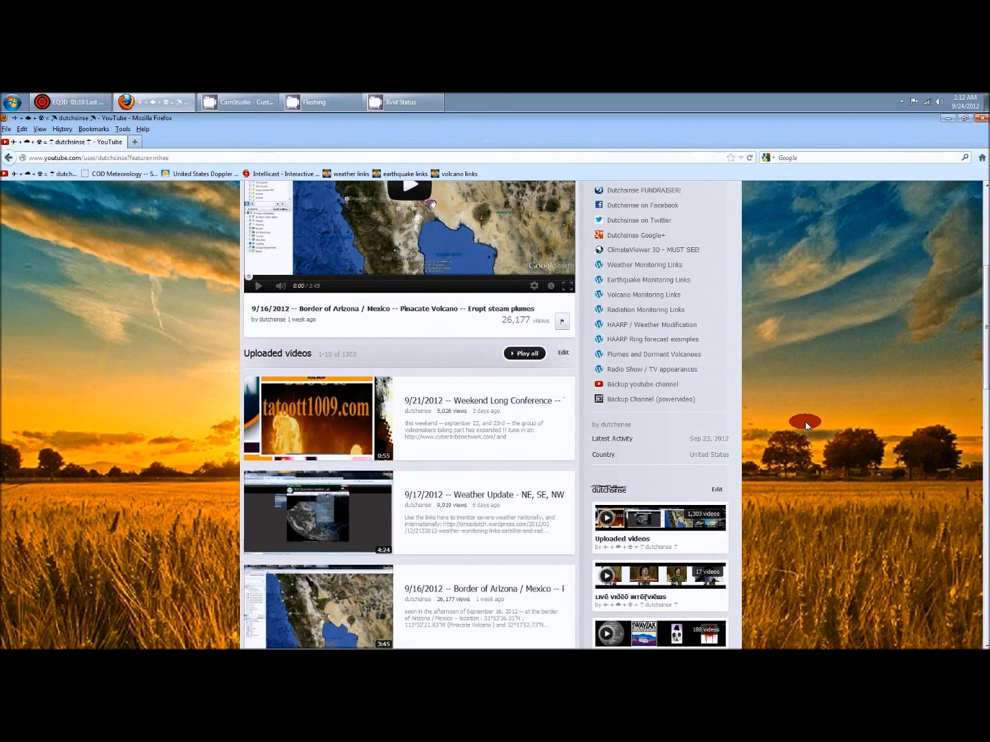
scroll("up", 3)
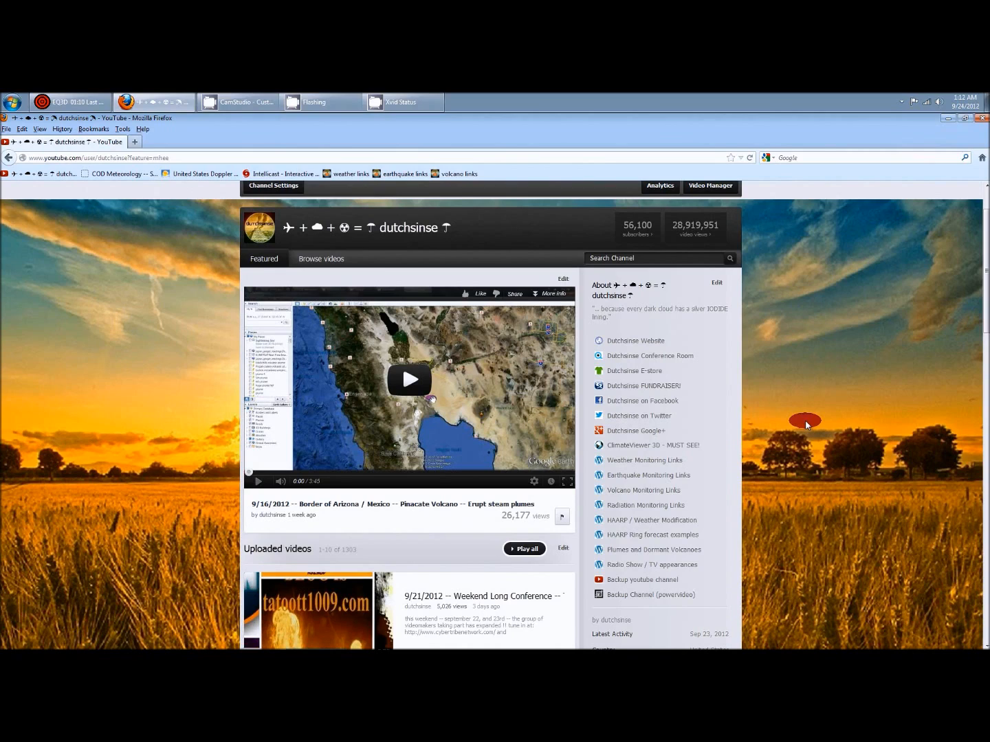
mouse_move(824, 477)
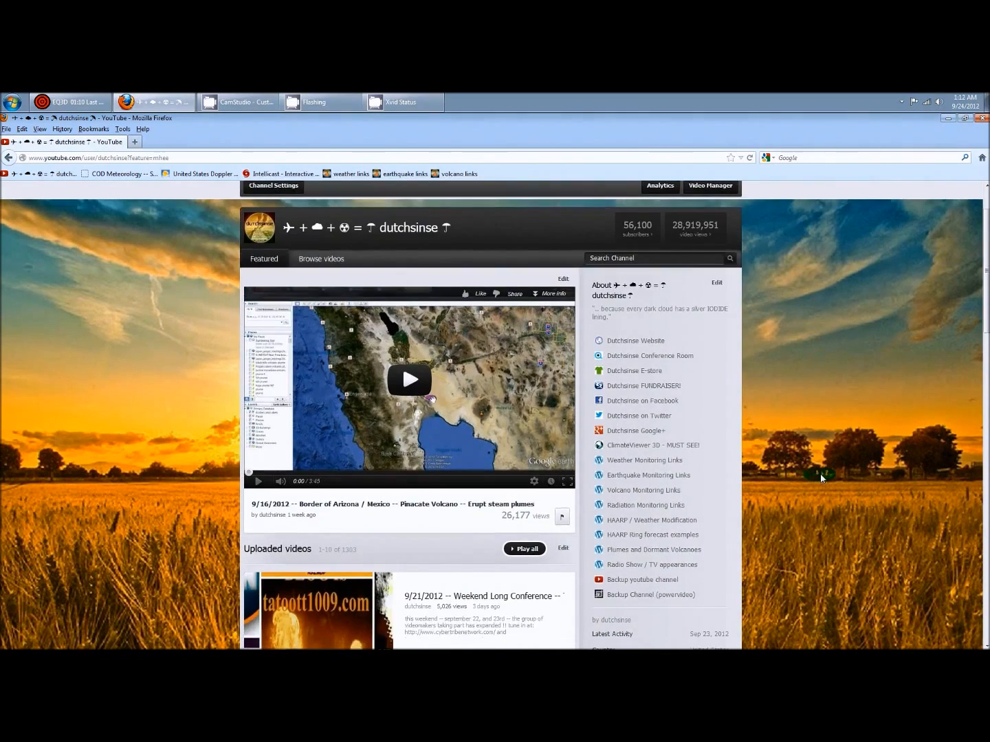
scroll("down", 3)
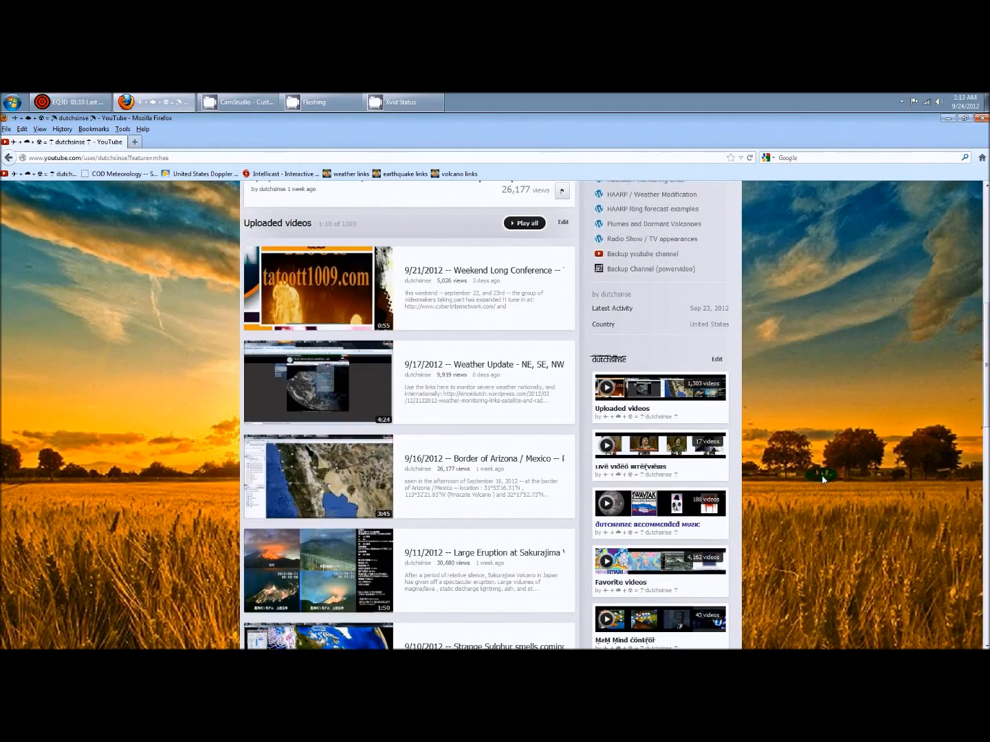
scroll("up", 3)
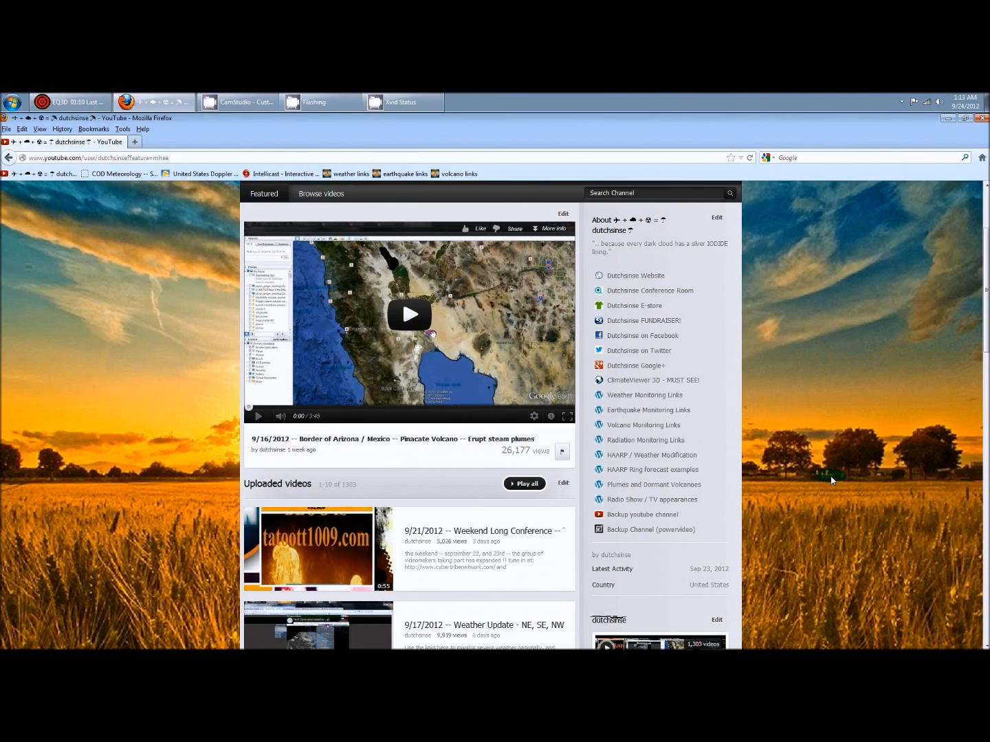
scroll("up", 3)
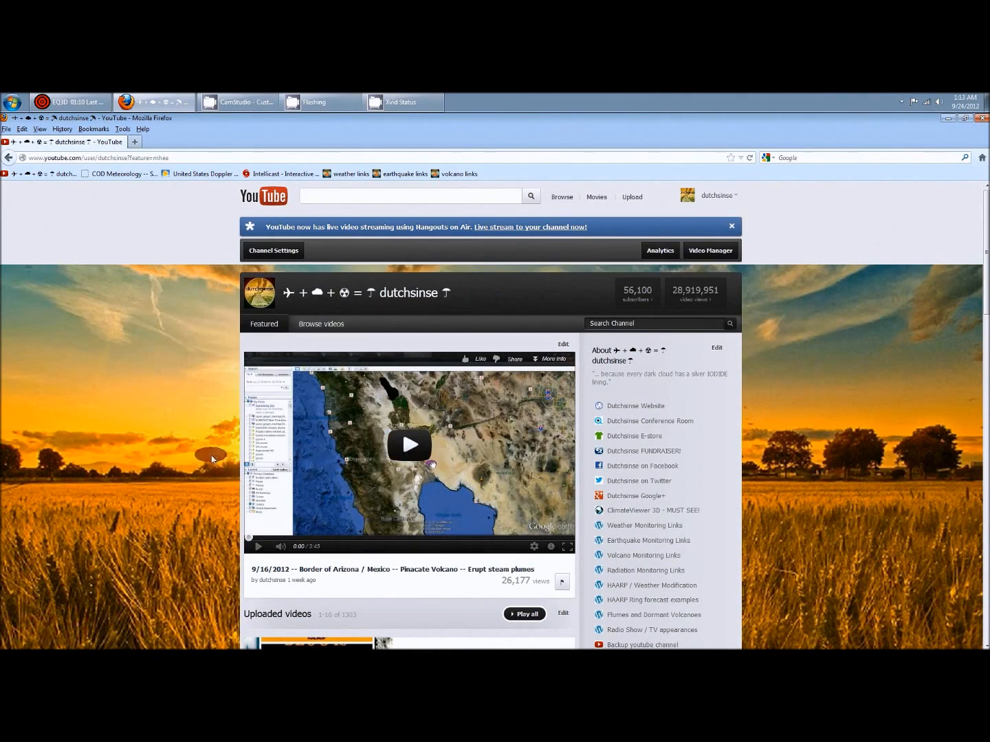
mouse_move(144, 564)
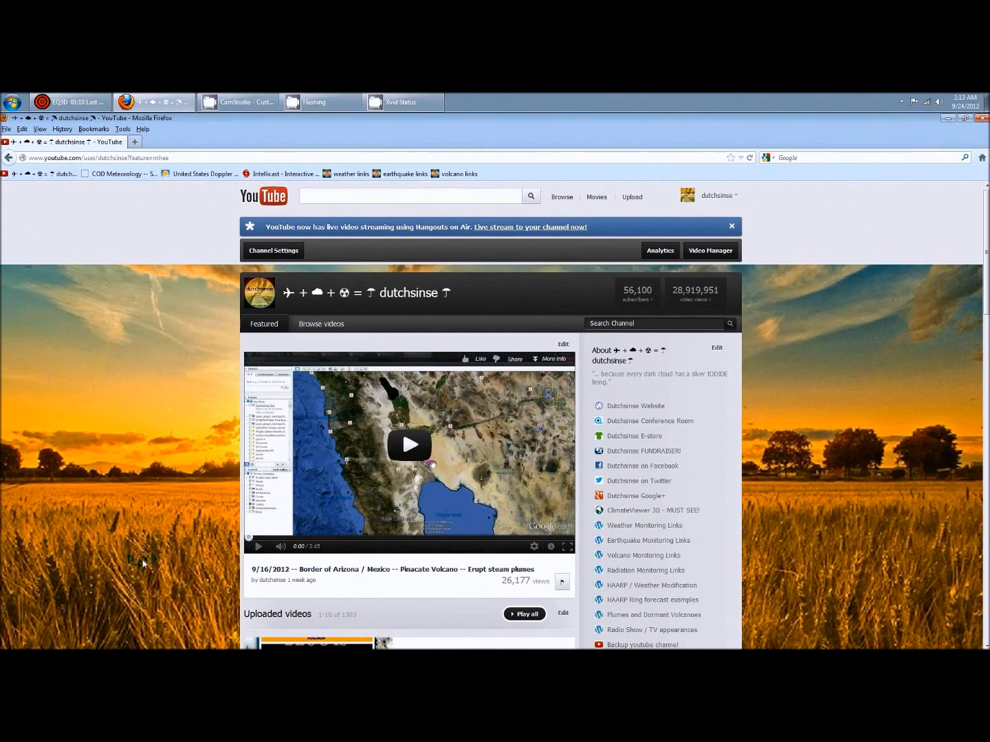
scroll("down", 3)
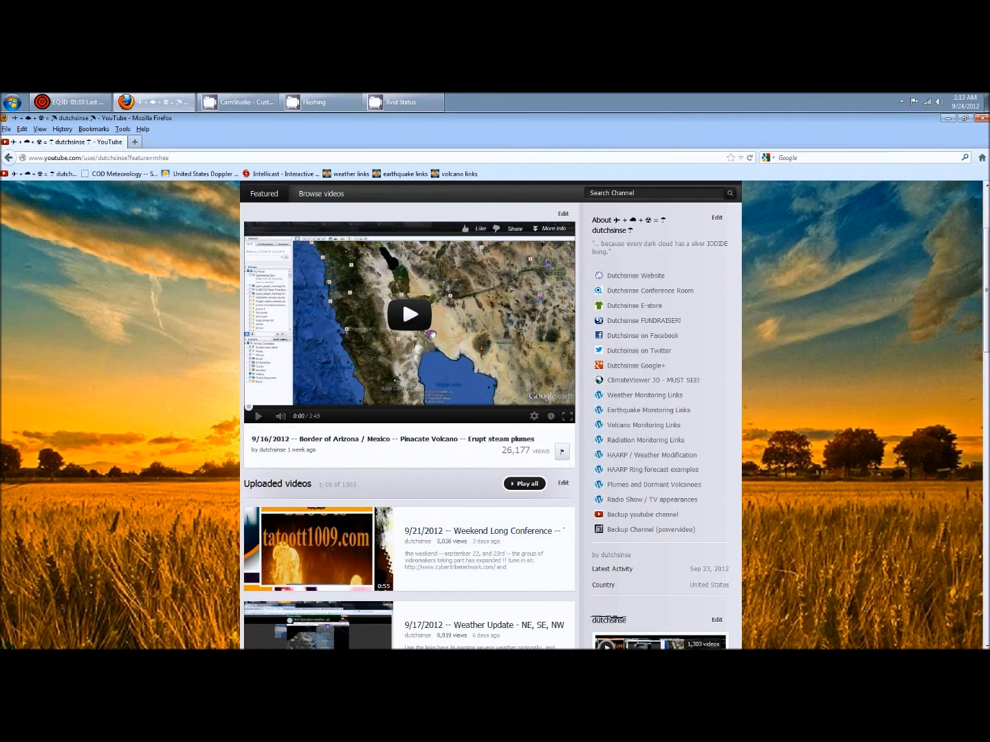
scroll("down", 3)
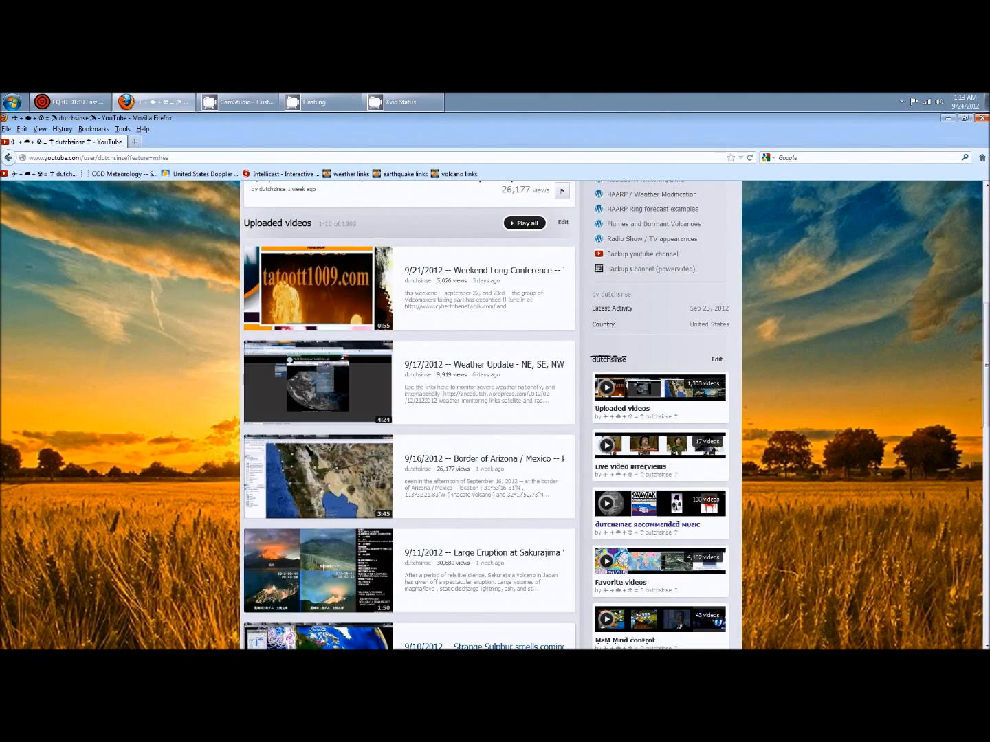